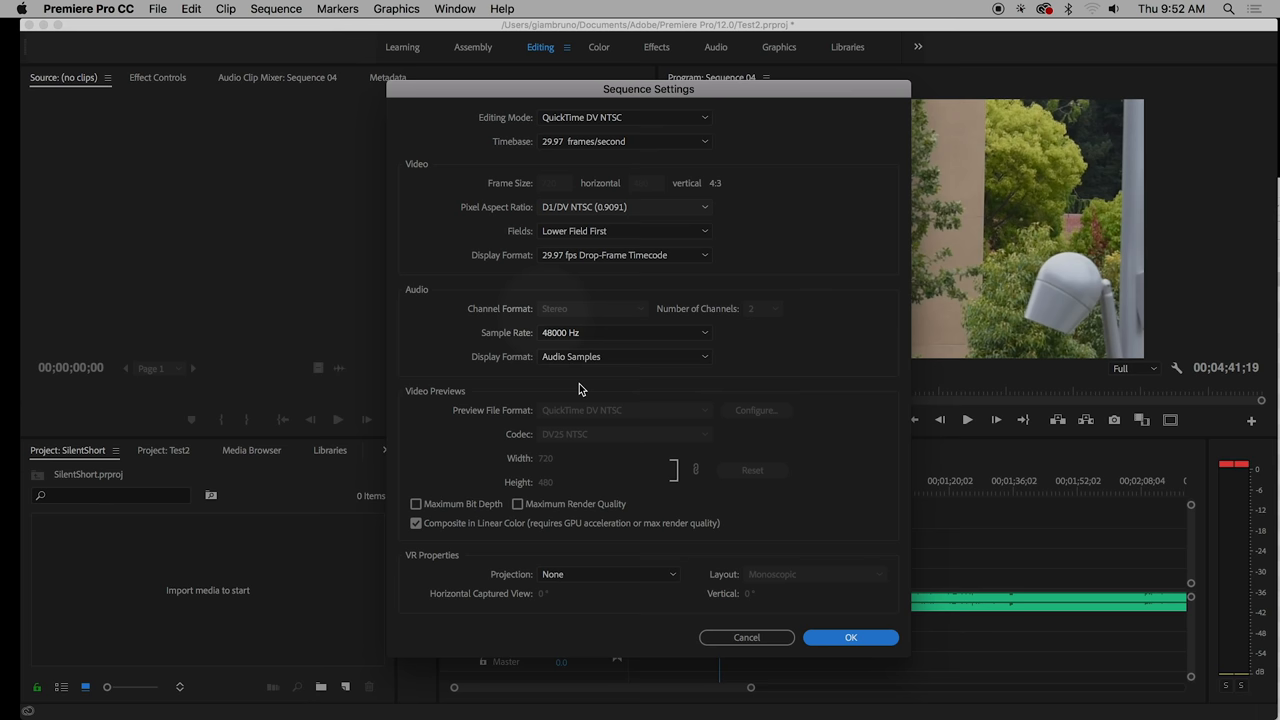
- Switch the sequence Editing Mode from DV NTSC to I-Frame Only MPEG
{"action": "left_click", "coordinate": [625, 117]}
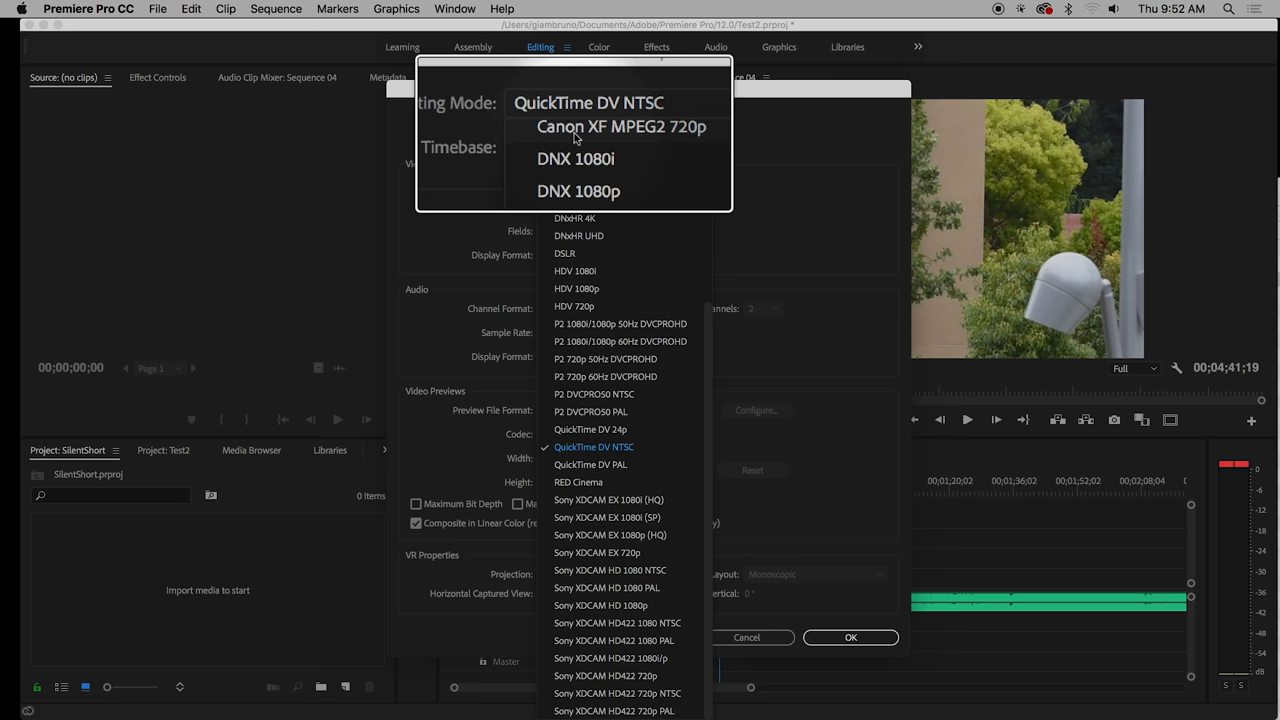
{"action": "left_click", "coordinate": [593, 446]}
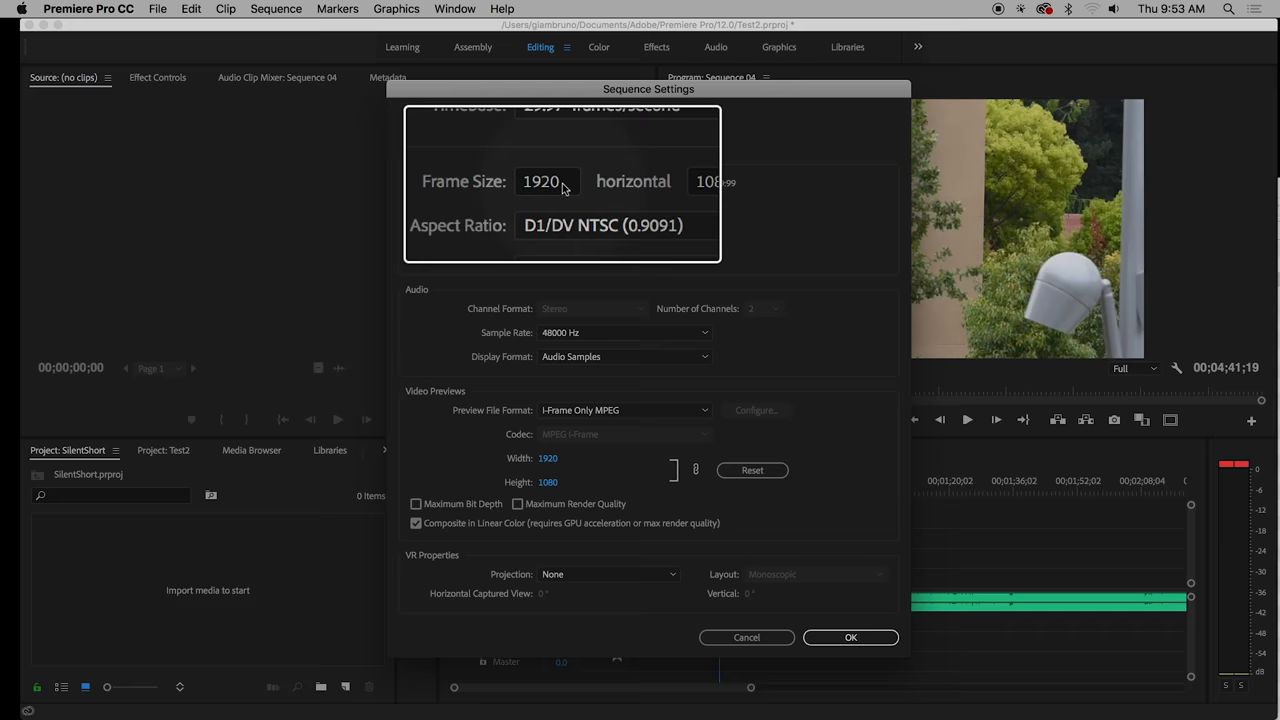
- Set width 1920, Square Pixels, No Fields, and a 59.94 fps timebase
{"action": "left_click", "coordinate": [602, 225]}
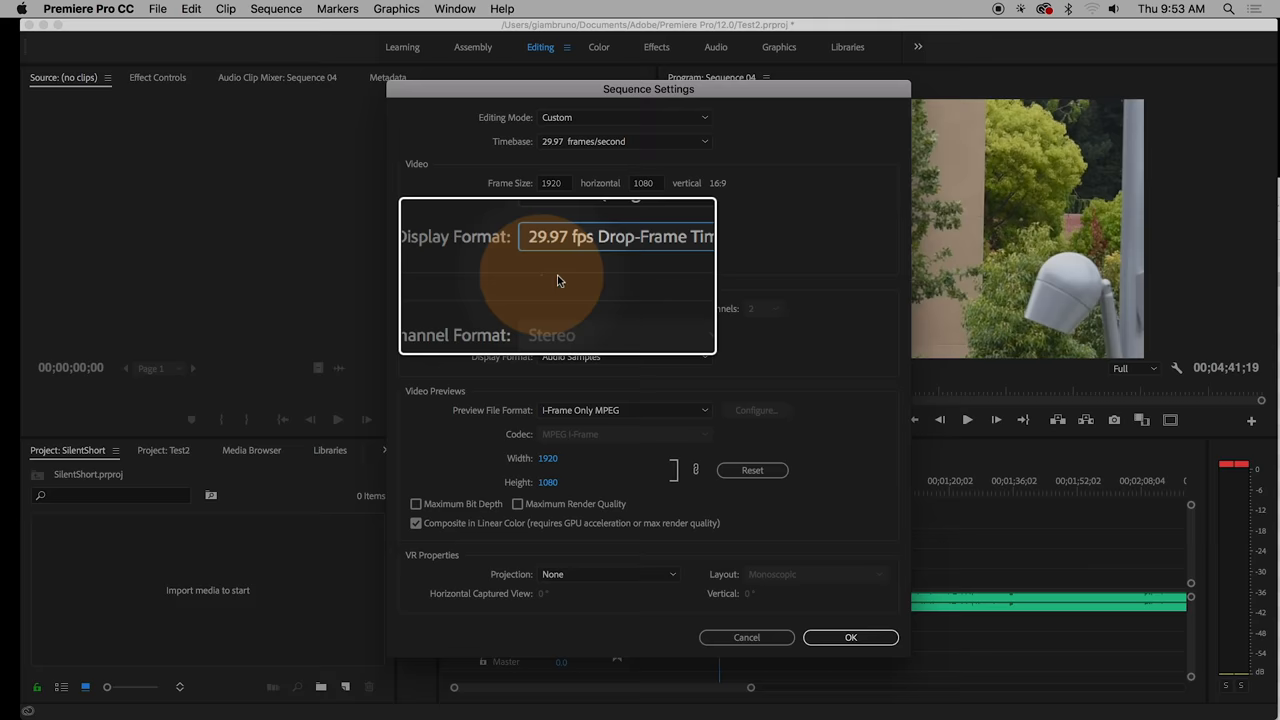
{"action": "left_click", "coordinate": [624, 141]}
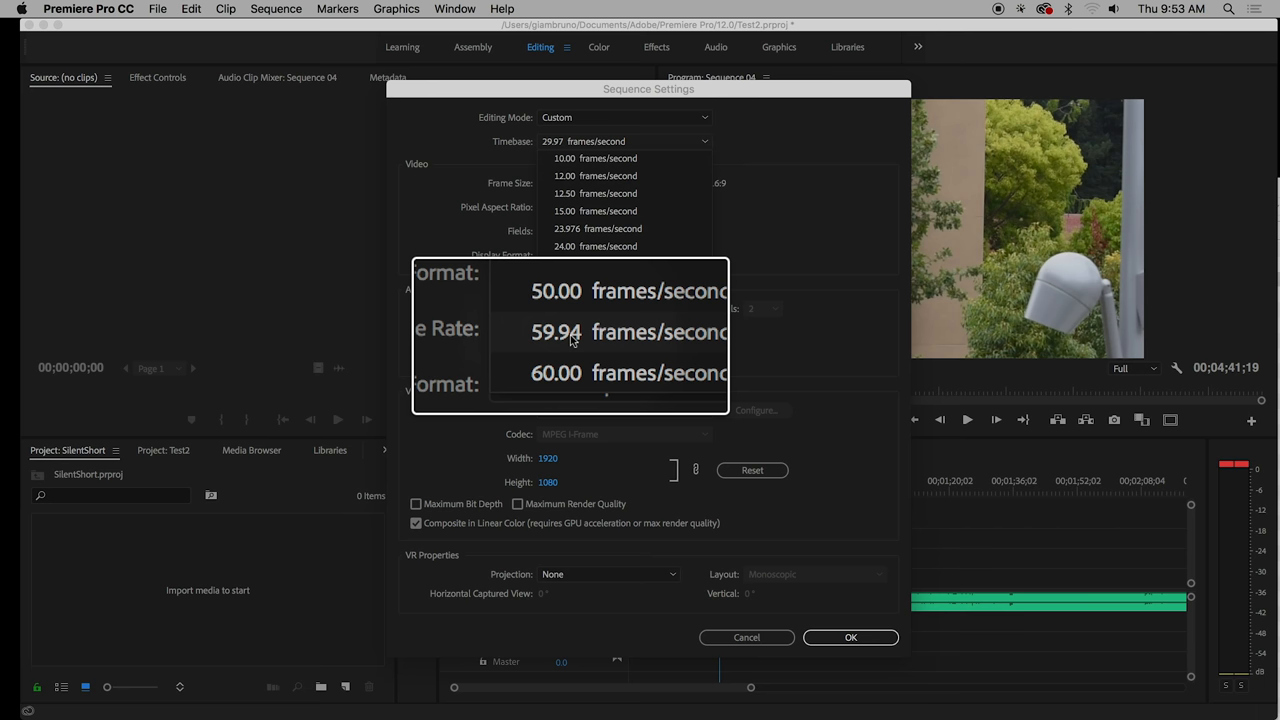
{"action": "left_click", "coordinate": [556, 331]}
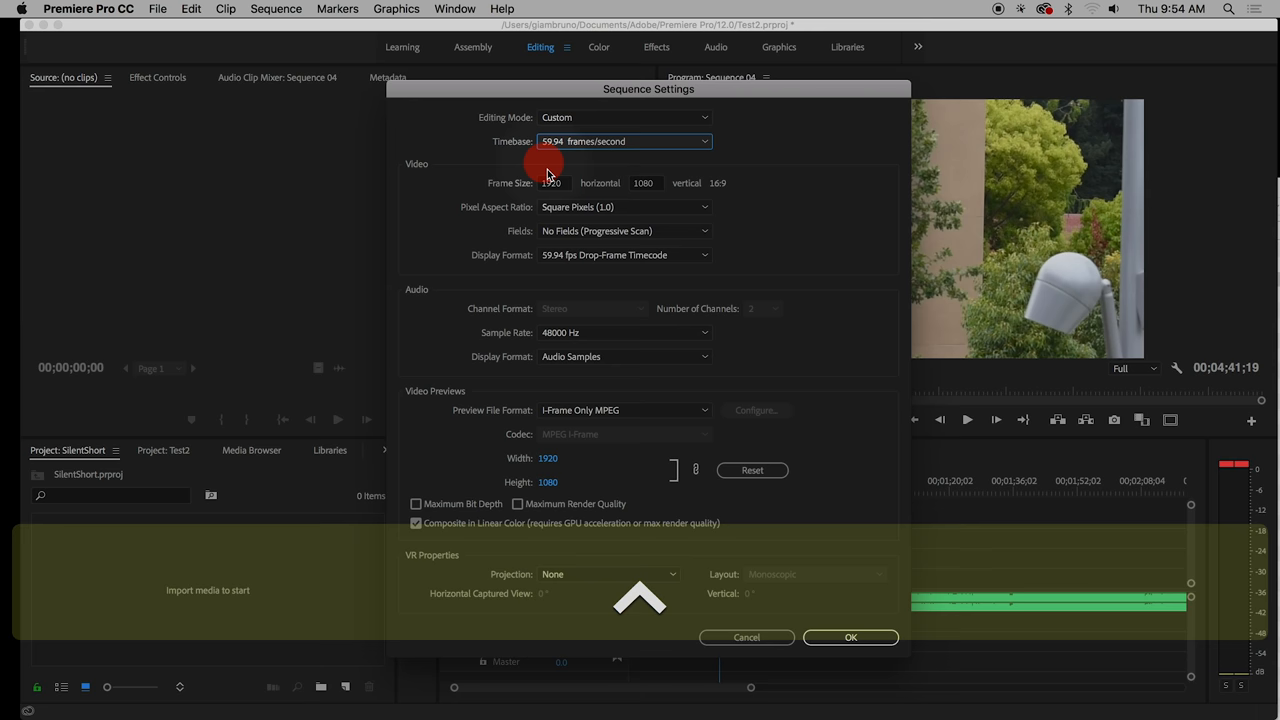
- Confirm the 1920×1080, 59.94 fps settings and return to Sequence 04
{"action": "left_click", "coordinate": [850, 637]}
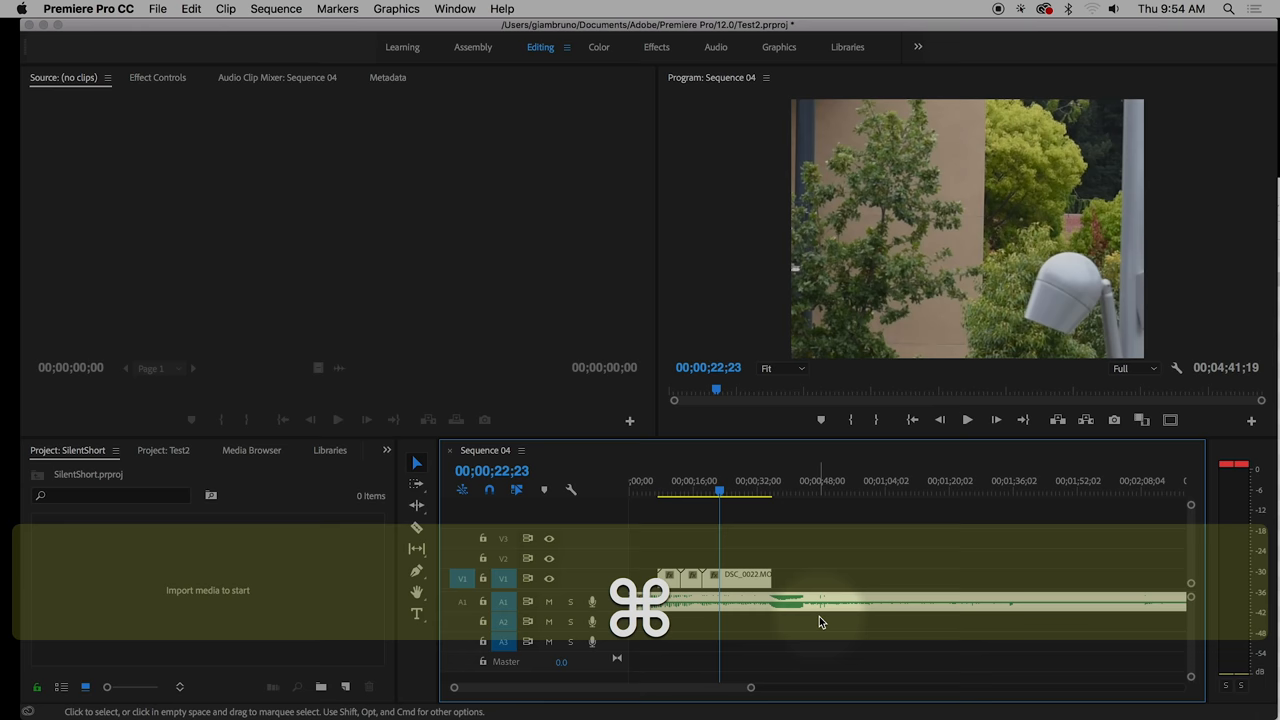
- Drop DSC_0028.MOV from Test2 onto V1 and change sequence settings to match
{"action": "left_click", "coordinate": [163, 450]}
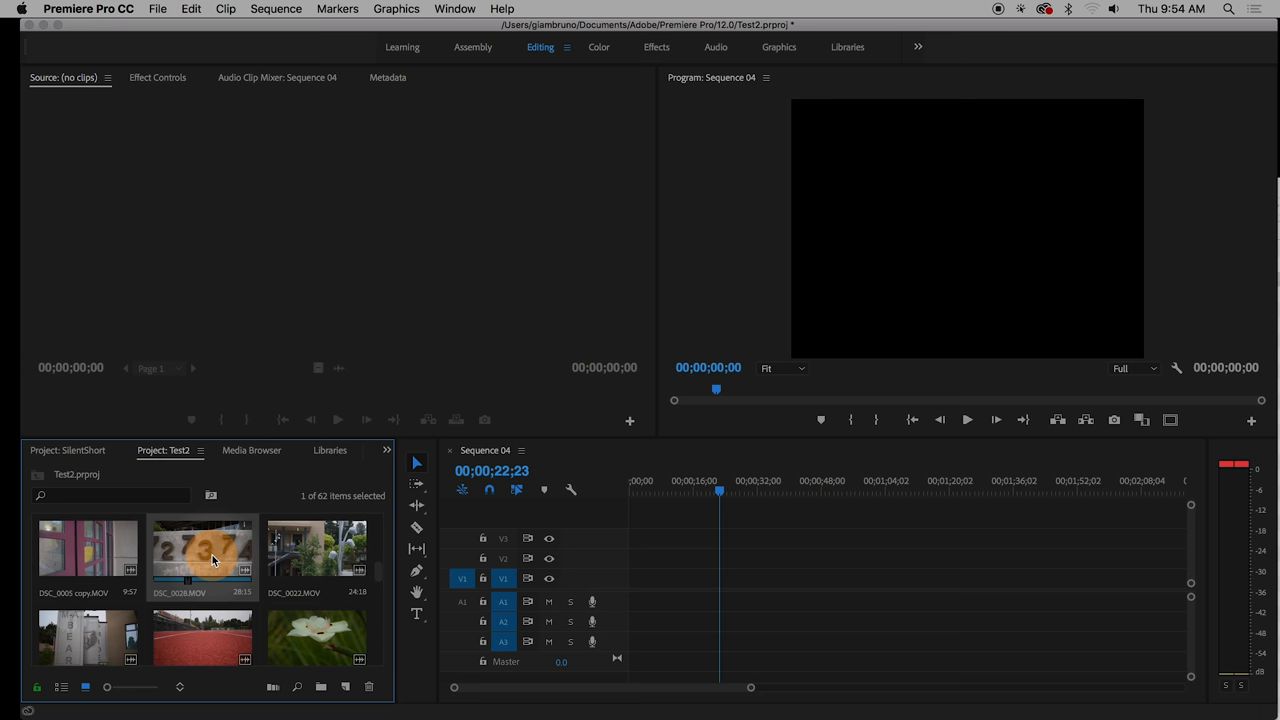
{"action": "left_click_drag", "start_coordinate": [200, 555], "coordinate": [713, 578]}
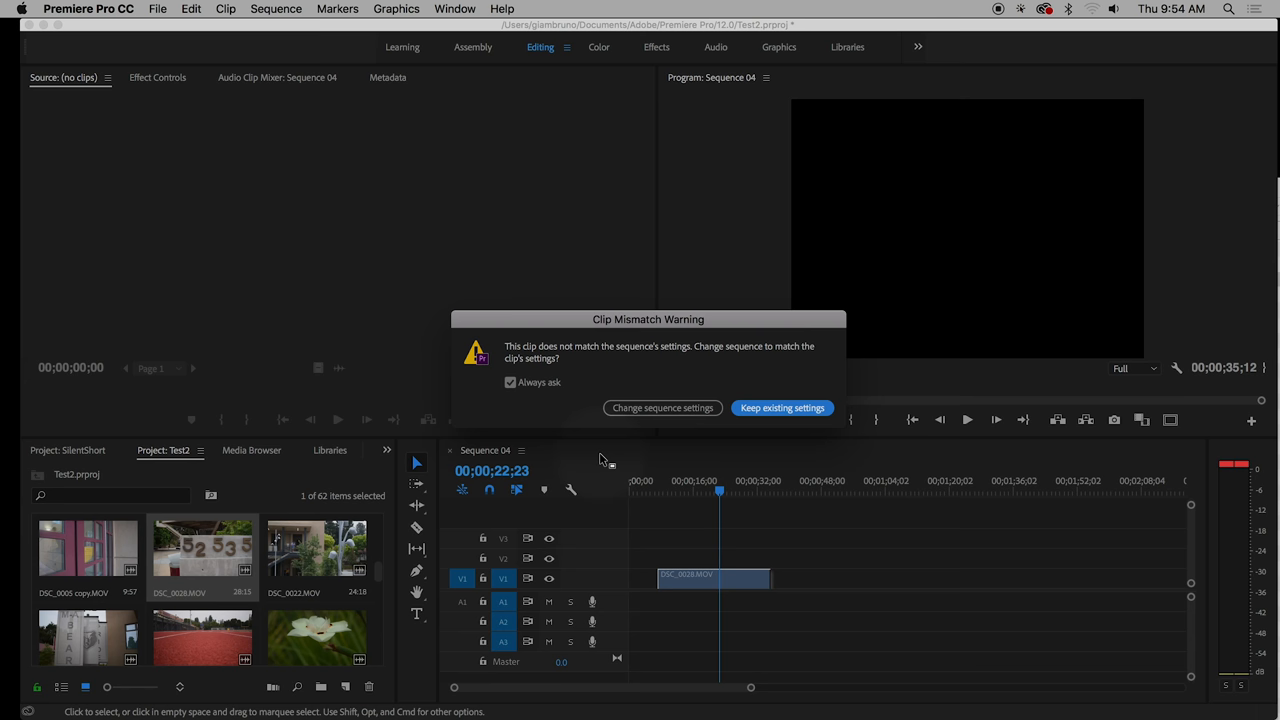
{"action": "mouse_move", "coordinate": [662, 407]}
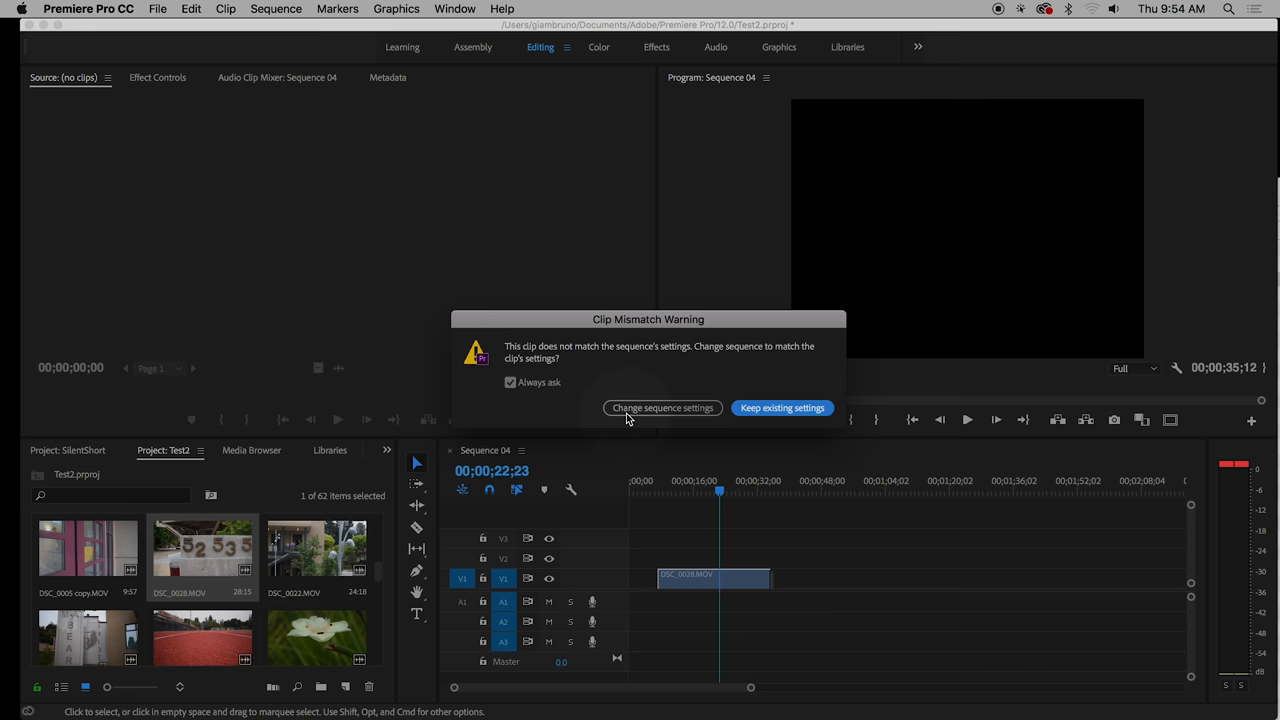
{"action": "mouse_move", "coordinate": [643, 420]}
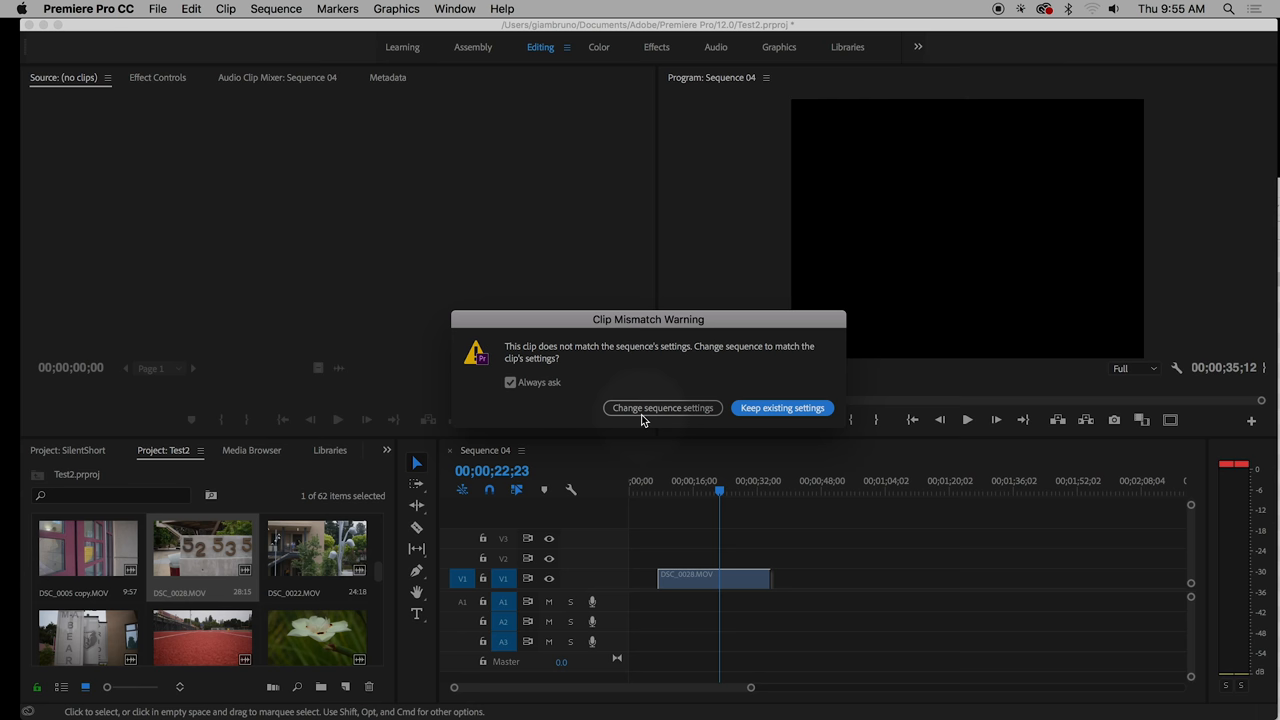
{"action": "left_click", "coordinate": [662, 407]}
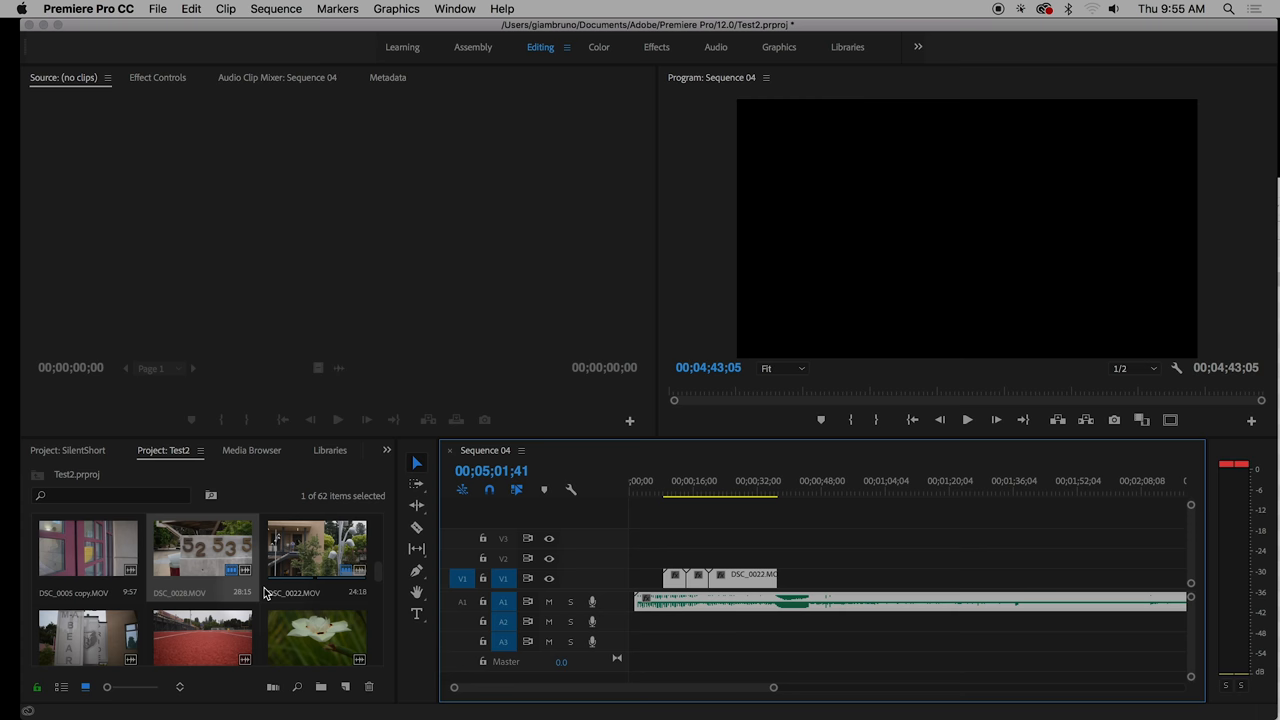
- Move the playhead to the bookshelf shot and start a new project
{"action": "left_click", "coordinate": [705, 481]}
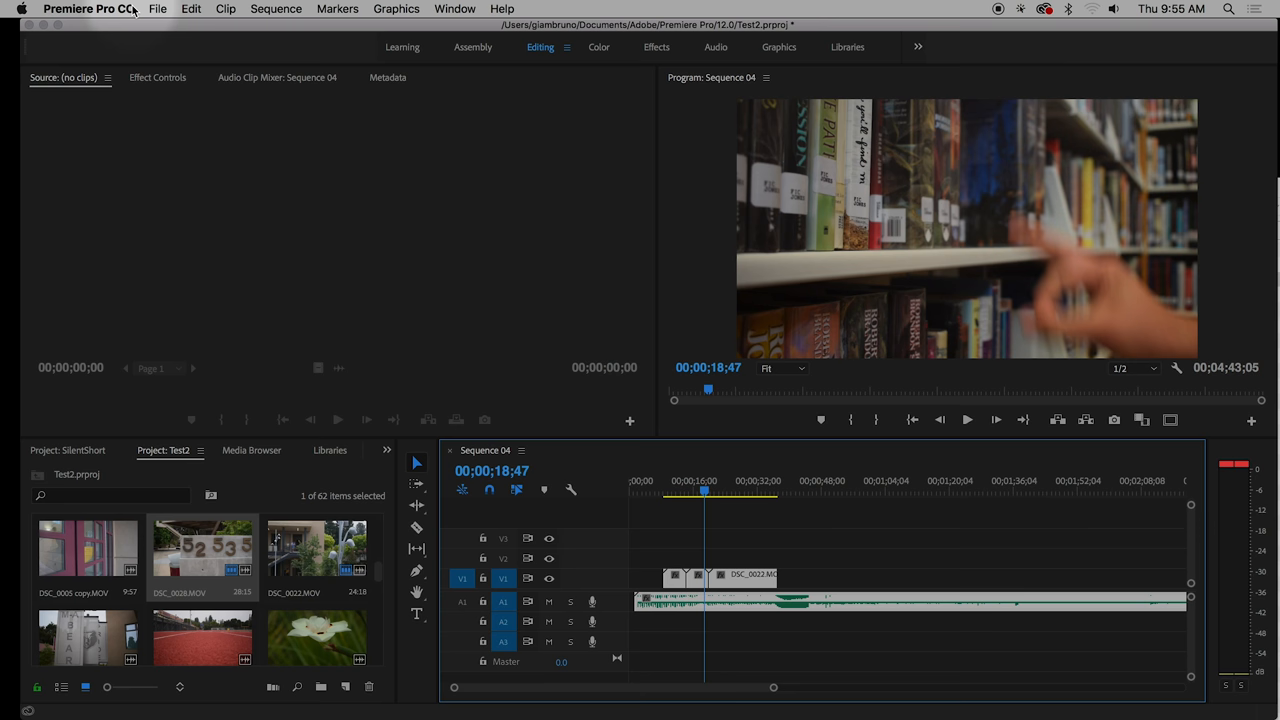
{"action": "left_click", "coordinate": [157, 8]}
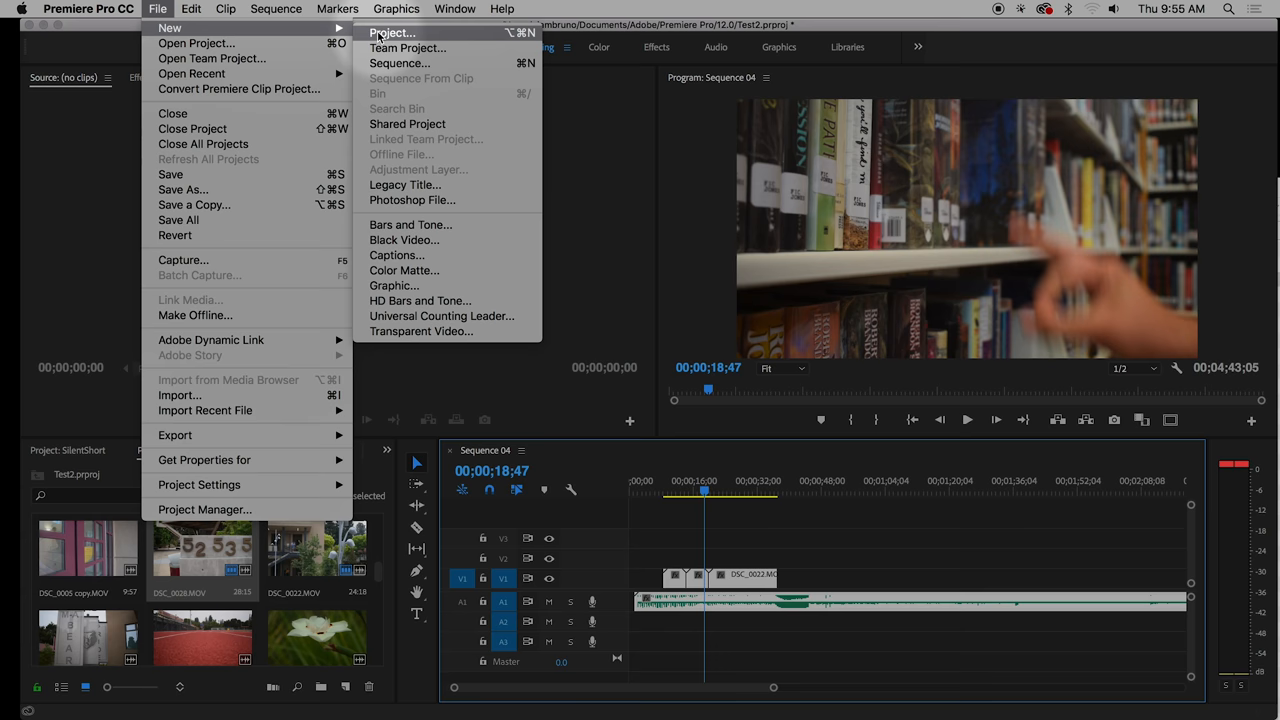
{"action": "left_click", "coordinate": [391, 33]}
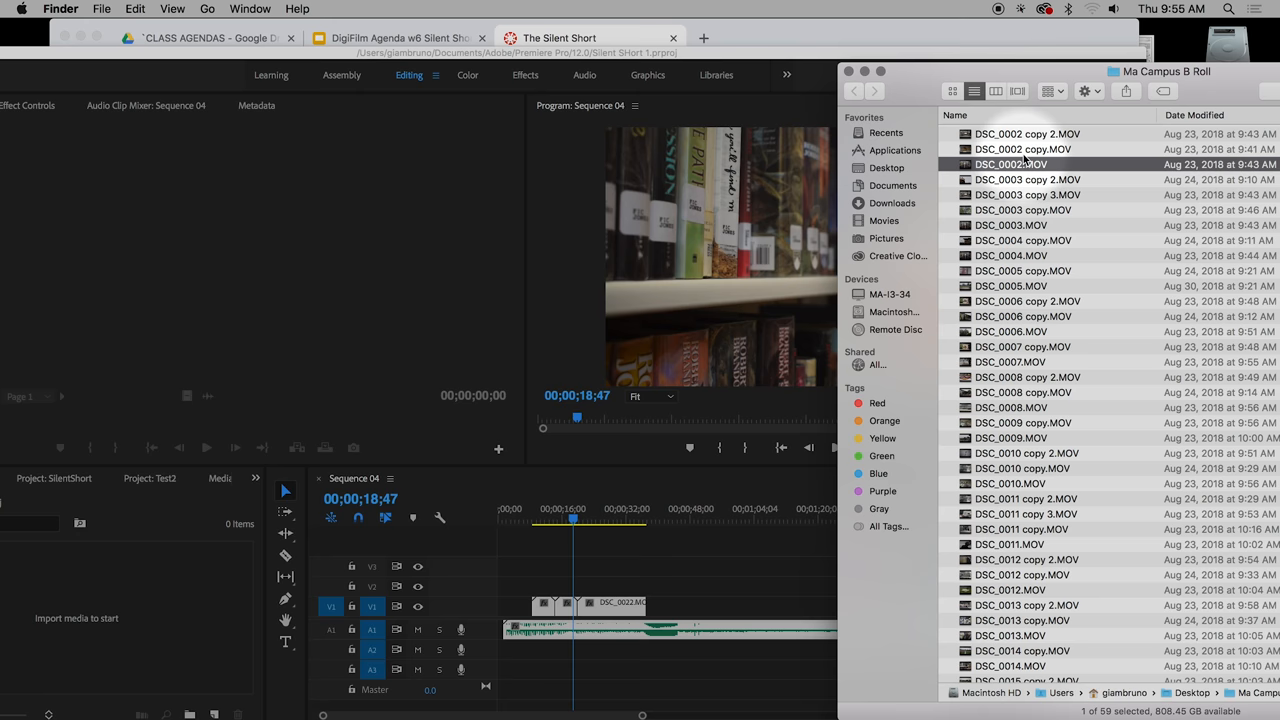
- Import the 60 Ma Campus B Roll clips from Finder into Silent Short 1
{"action": "scroll", "scroll_direction": "down", "scroll_amount": 3}
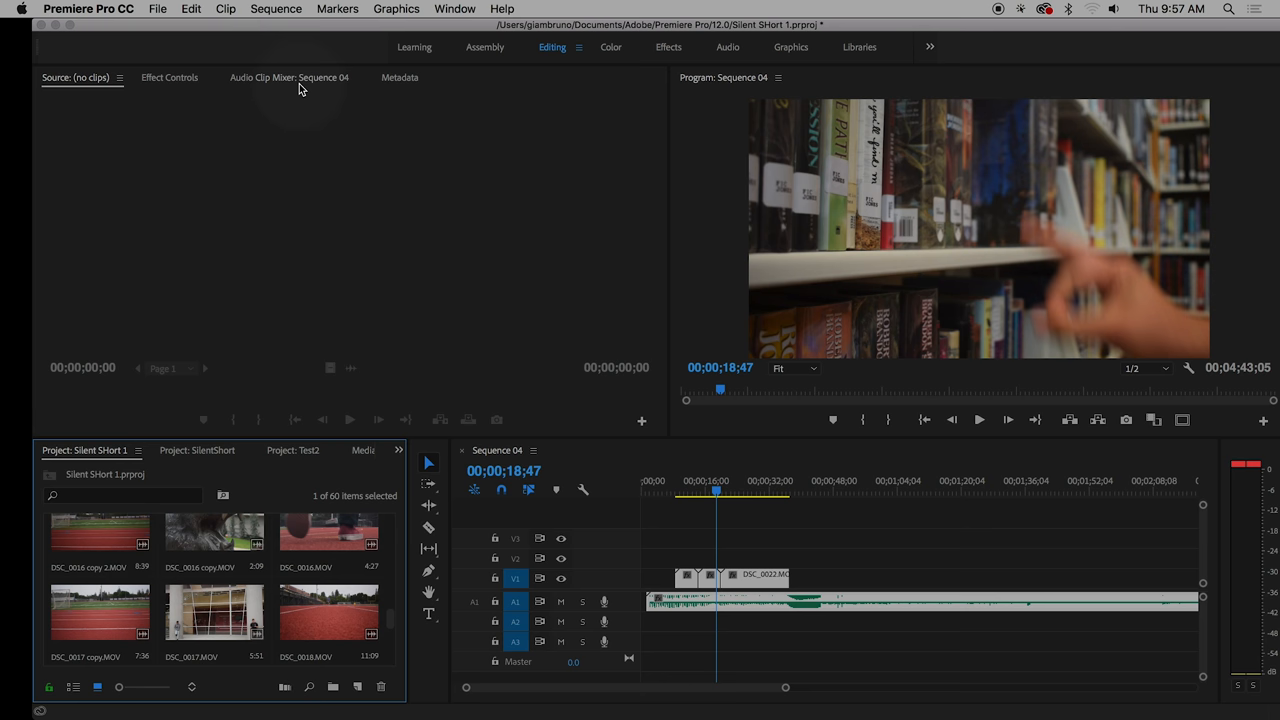
{"action": "left_click", "coordinate": [157, 8]}
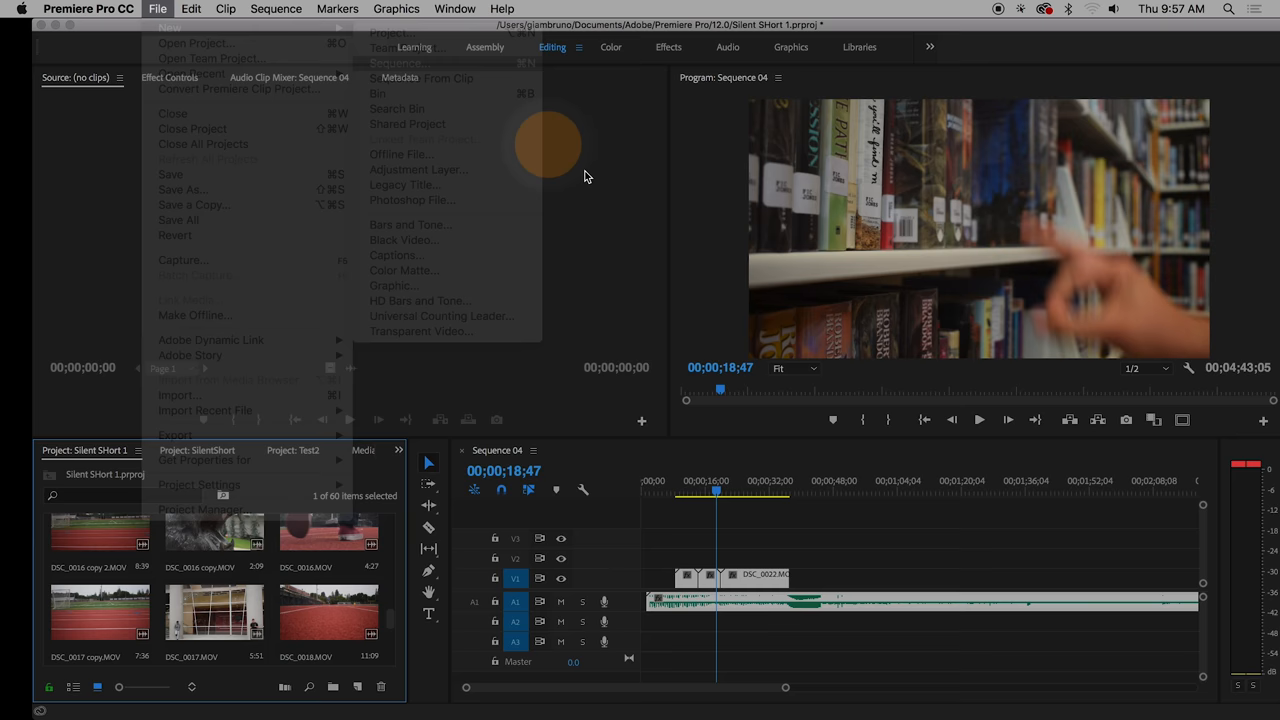
- Create the SilentRough sequence with the DV-NTSC Standard 48kHz preset
{"action": "left_click", "coordinate": [397, 63]}
{"action": "type", "text": "Silent"}
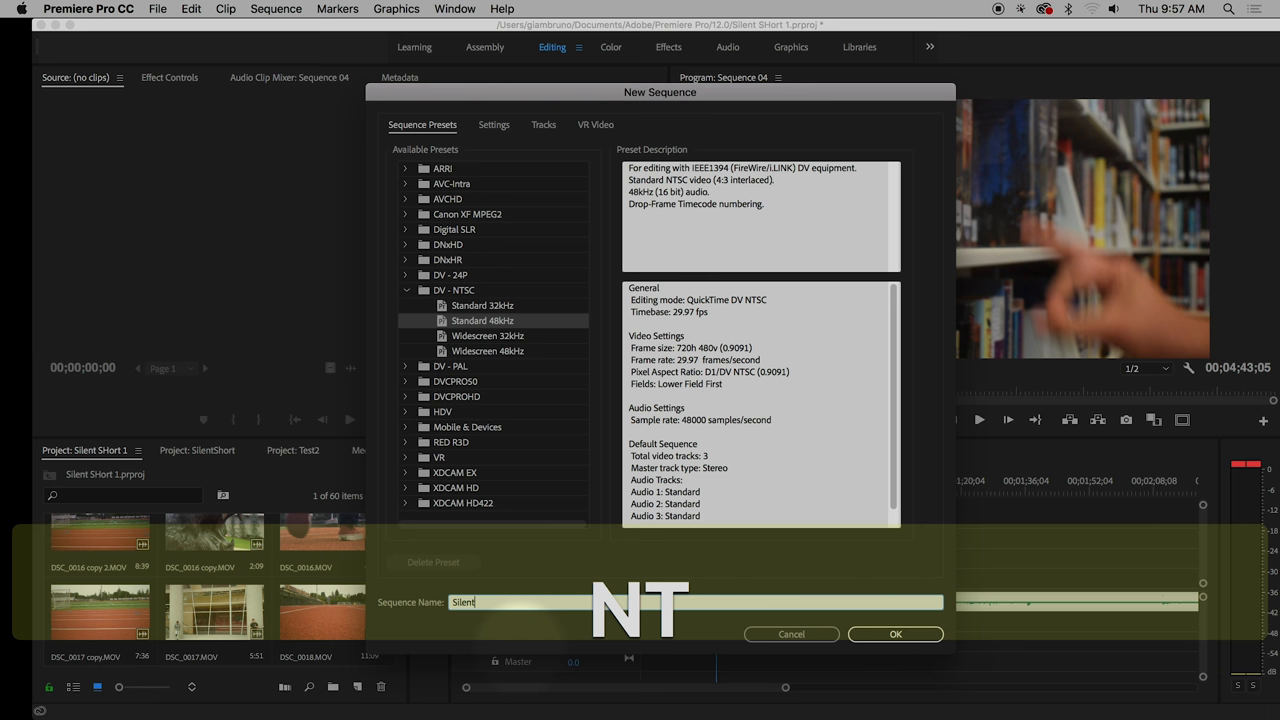
{"action": "left_click", "coordinate": [894, 633]}
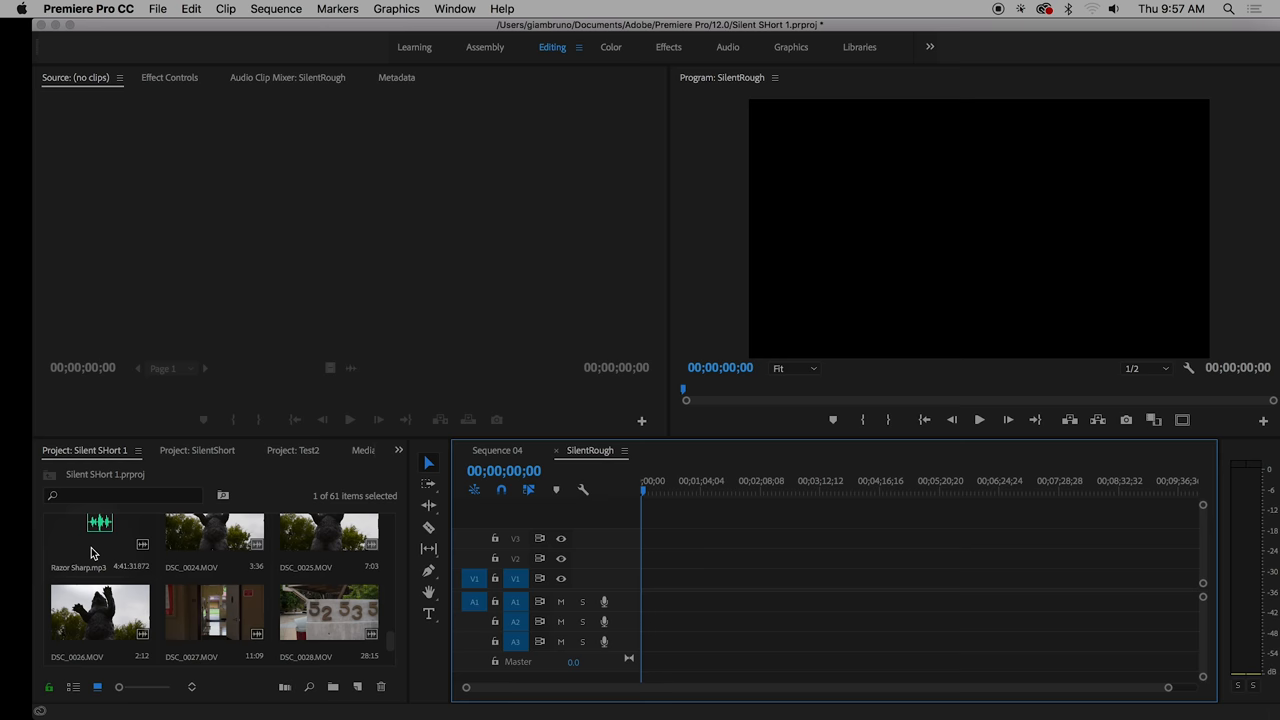
- Load Razor Sharp.mp3 into the Source Monitor to preview it
{"action": "left_click_drag", "start_coordinate": [100, 540], "coordinate": [770, 600]}
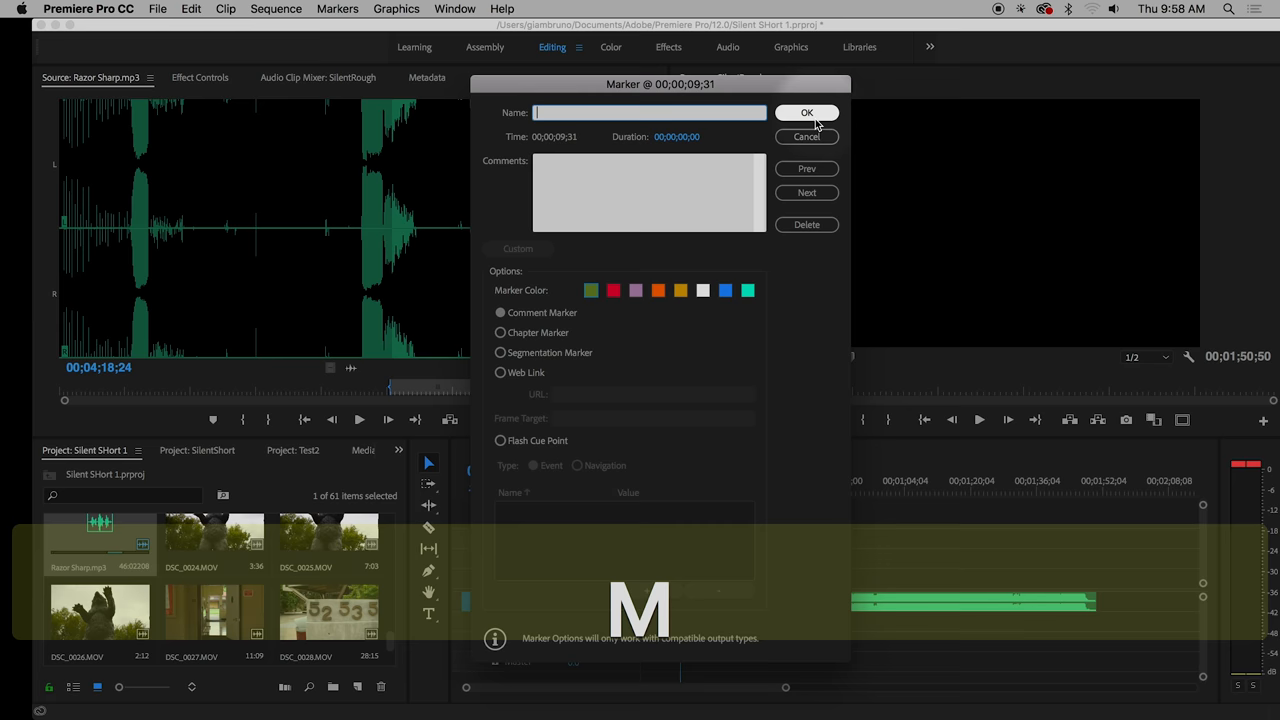
- Add the marker at 00;00;09;31 and enlarge A1 around it
{"action": "left_click", "coordinate": [806, 112]}
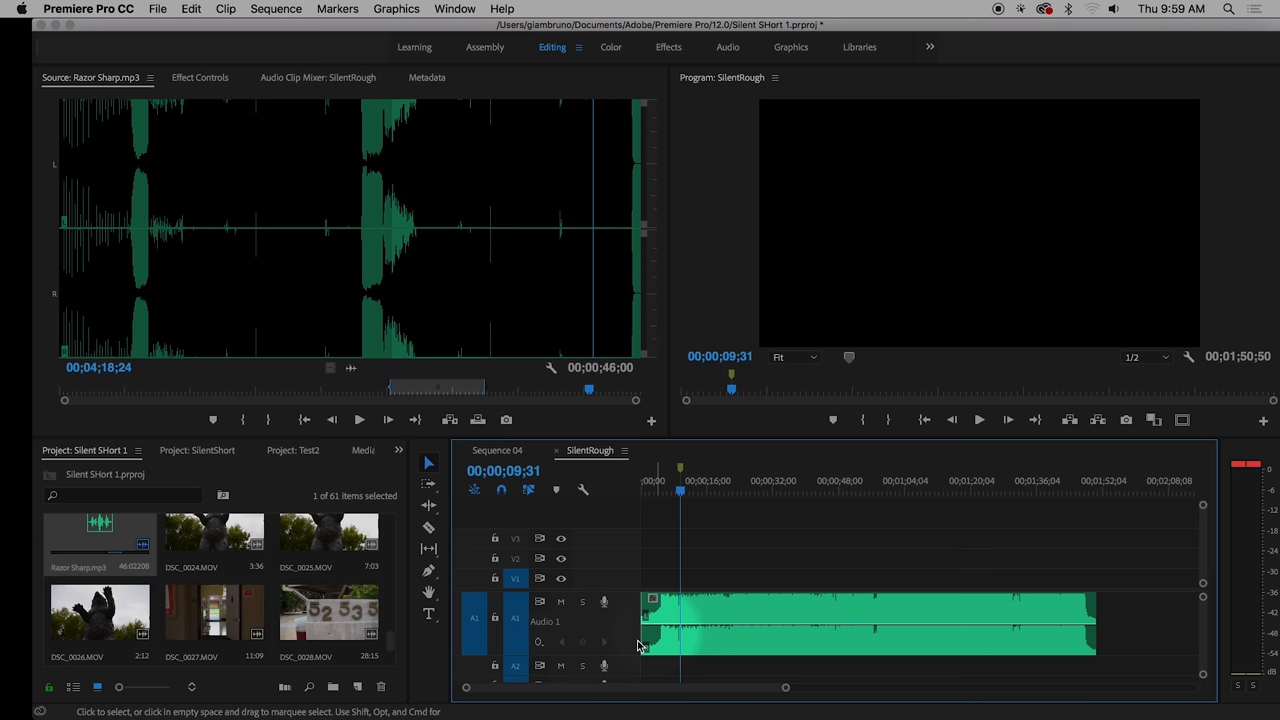
{"action": "left_click_drag", "start_coordinate": [625, 650], "coordinate": [625, 658]}
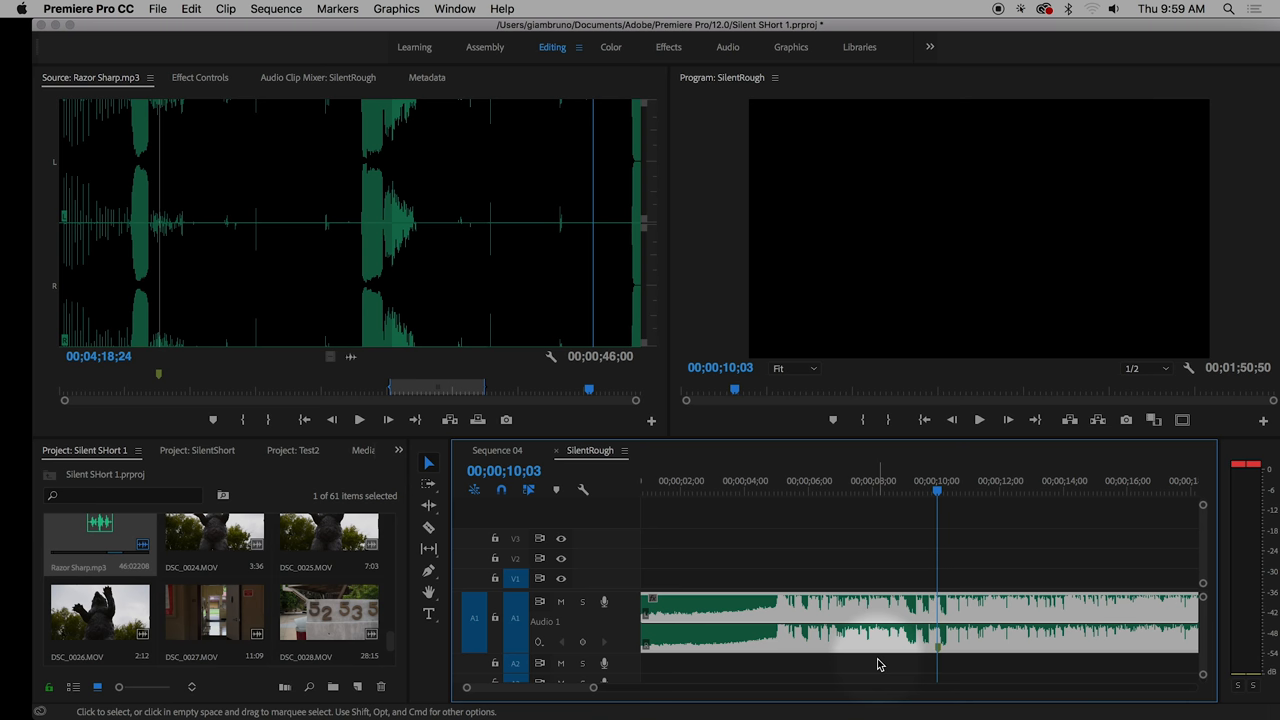
{"action": "double_click", "coordinate": [328, 530]}
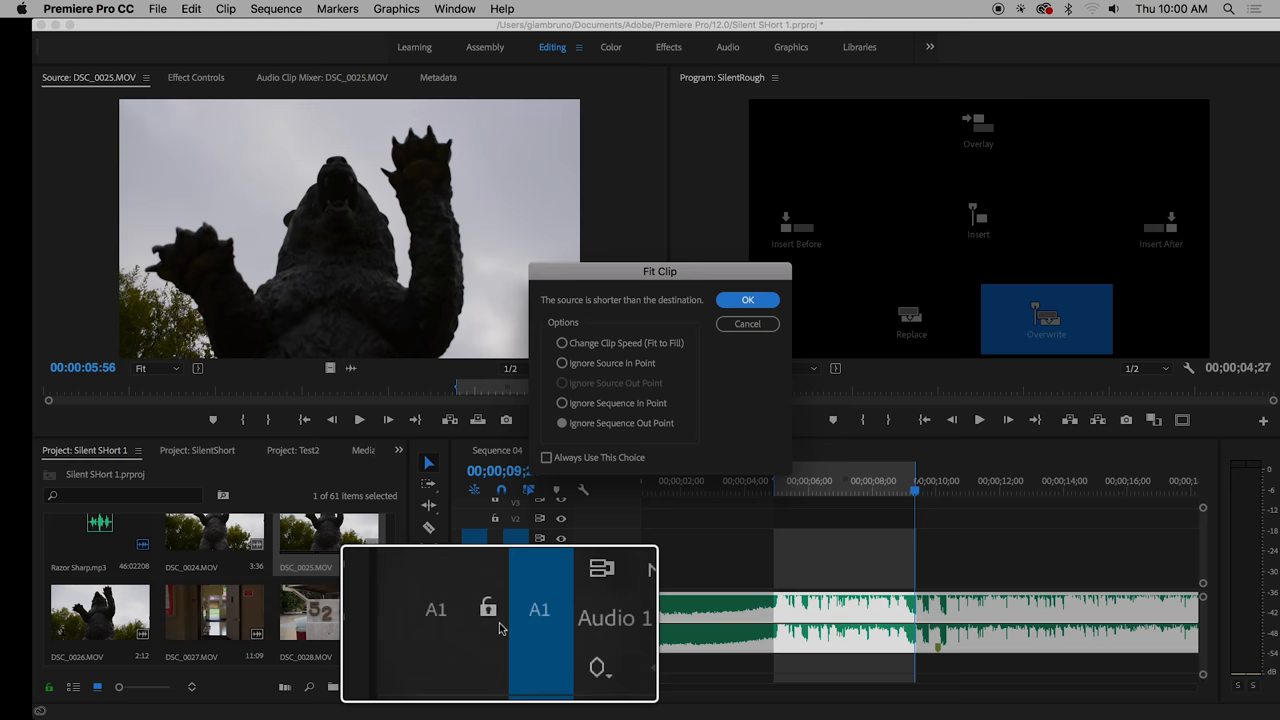
- Overwrite DSC_0025.MOV into the marked range using Change Clip Speed (Fit to Fill)
{"action": "left_click", "coordinate": [747, 300]}
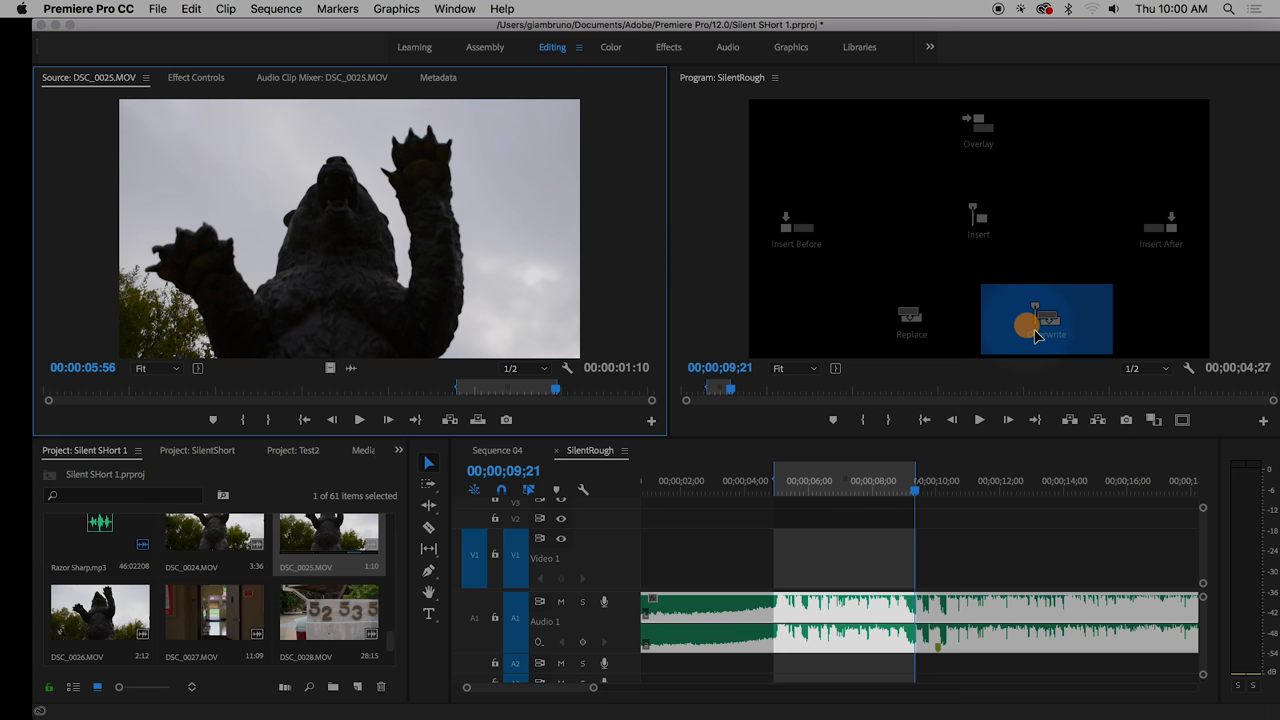
{"action": "left_click", "coordinate": [1046, 319]}
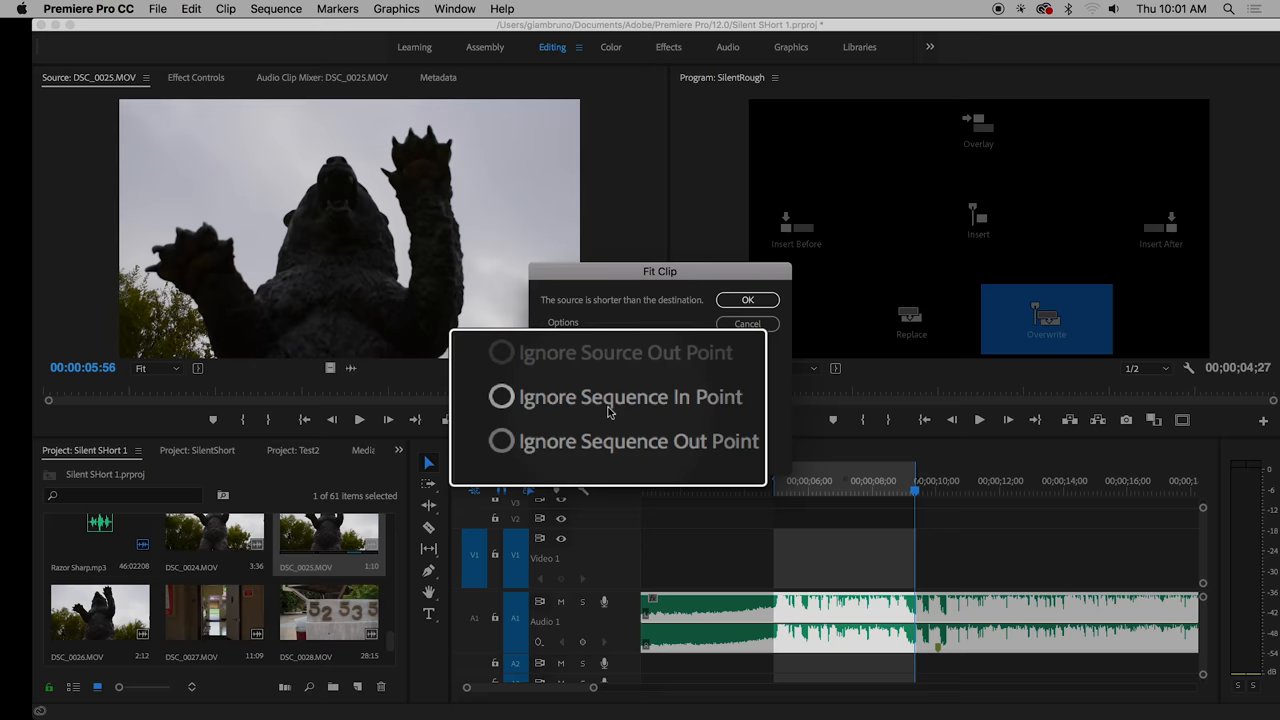
{"action": "left_click", "coordinate": [562, 343]}
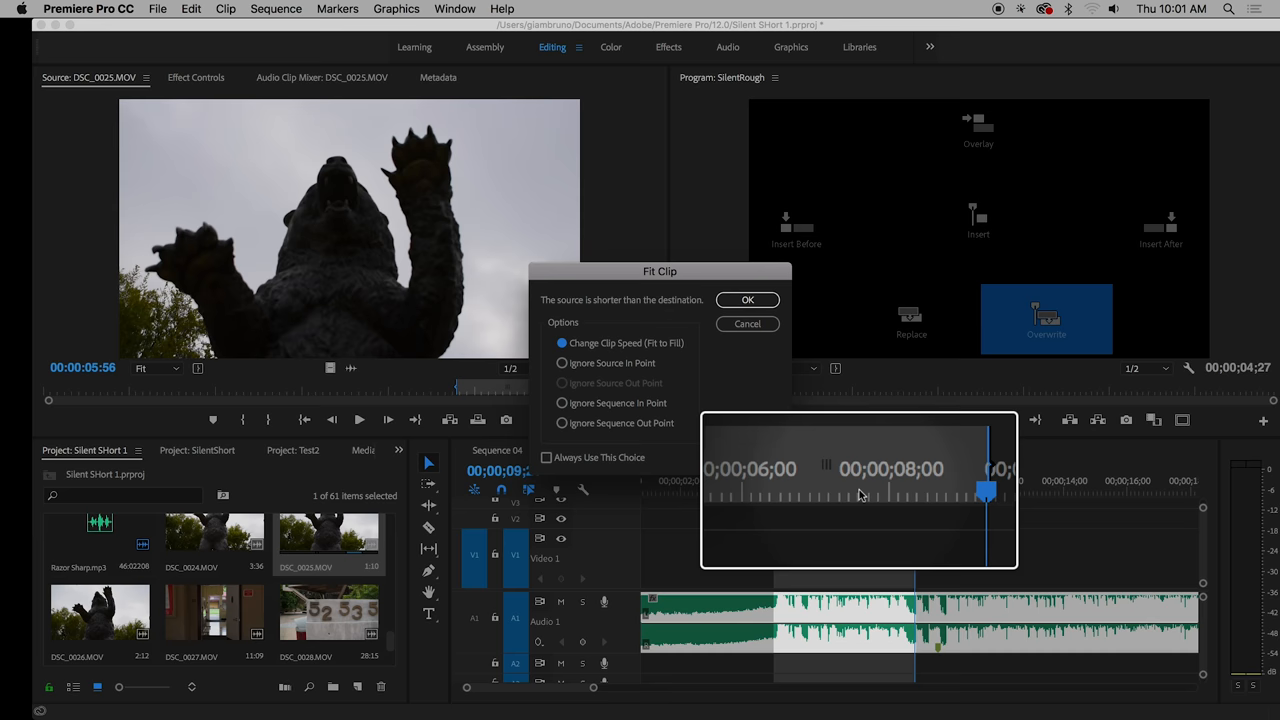
{"action": "left_click", "coordinate": [747, 300]}
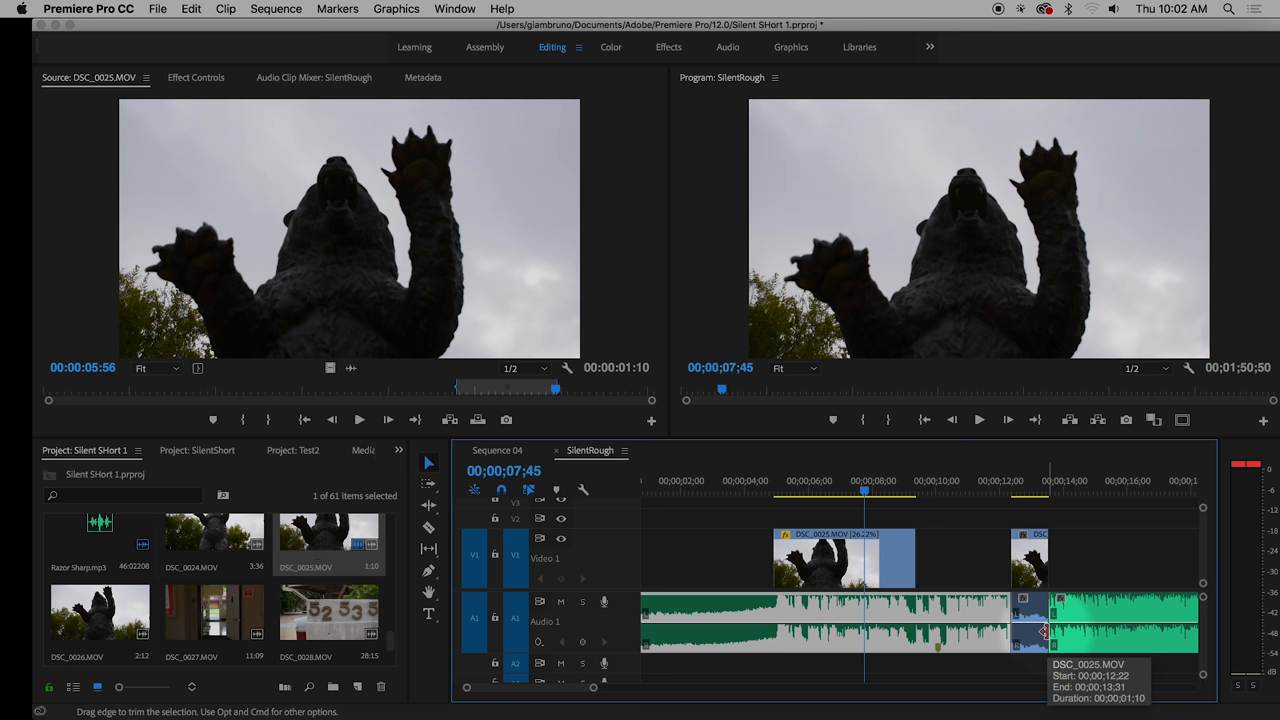
- Unlink the second DSC_0025 bear shot's audio from its video, then undo
{"action": "right_click", "coordinate": [1030, 558]}
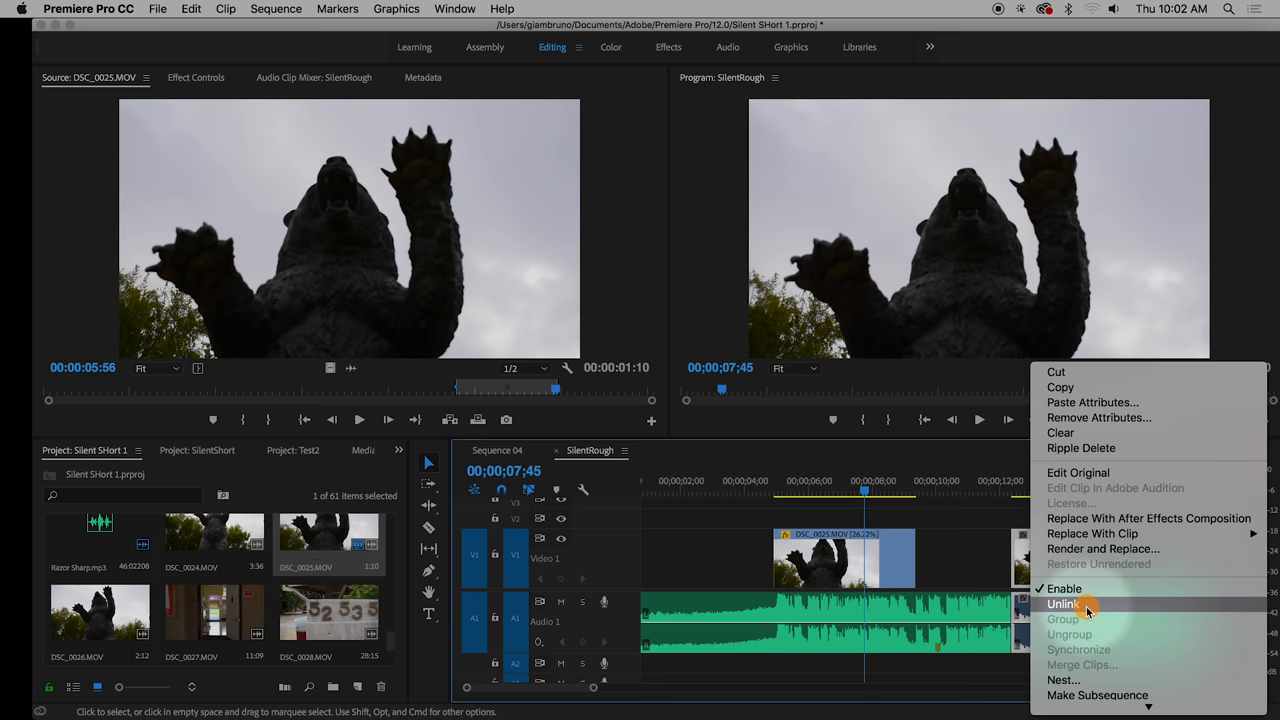
{"action": "left_click", "coordinate": [1063, 603]}
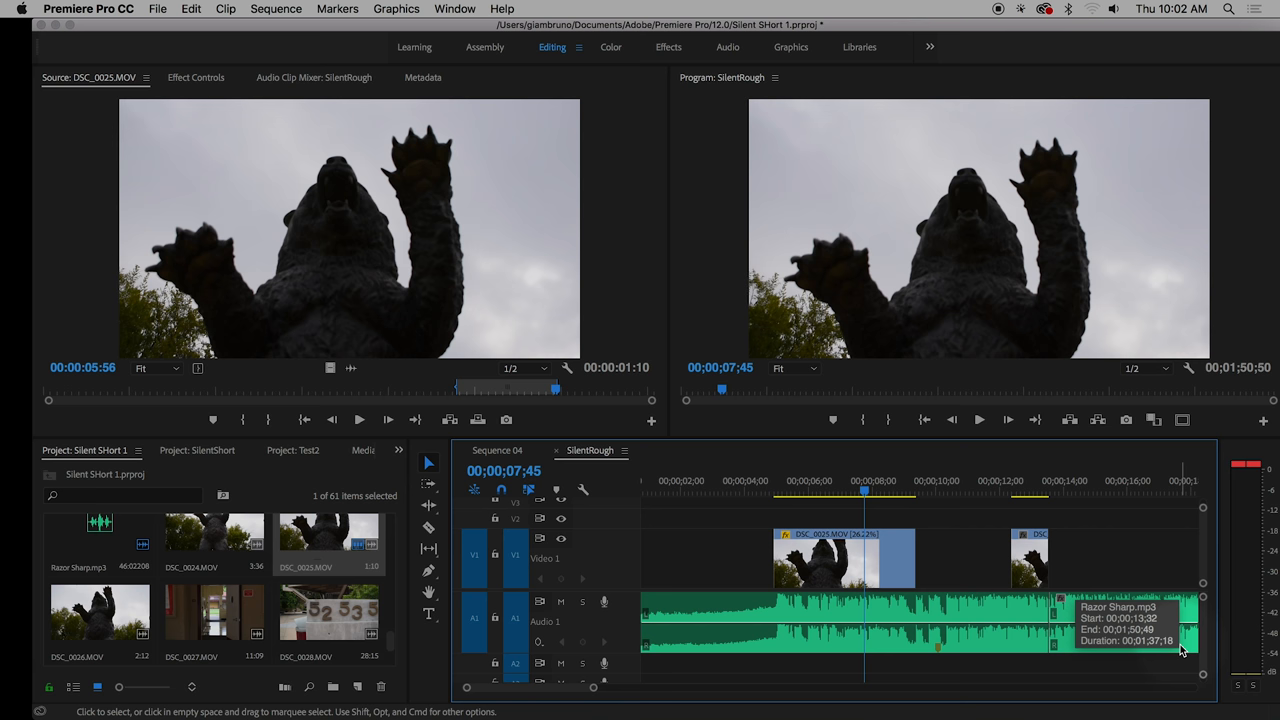
{"action": "key", "text": "cmd+z"}
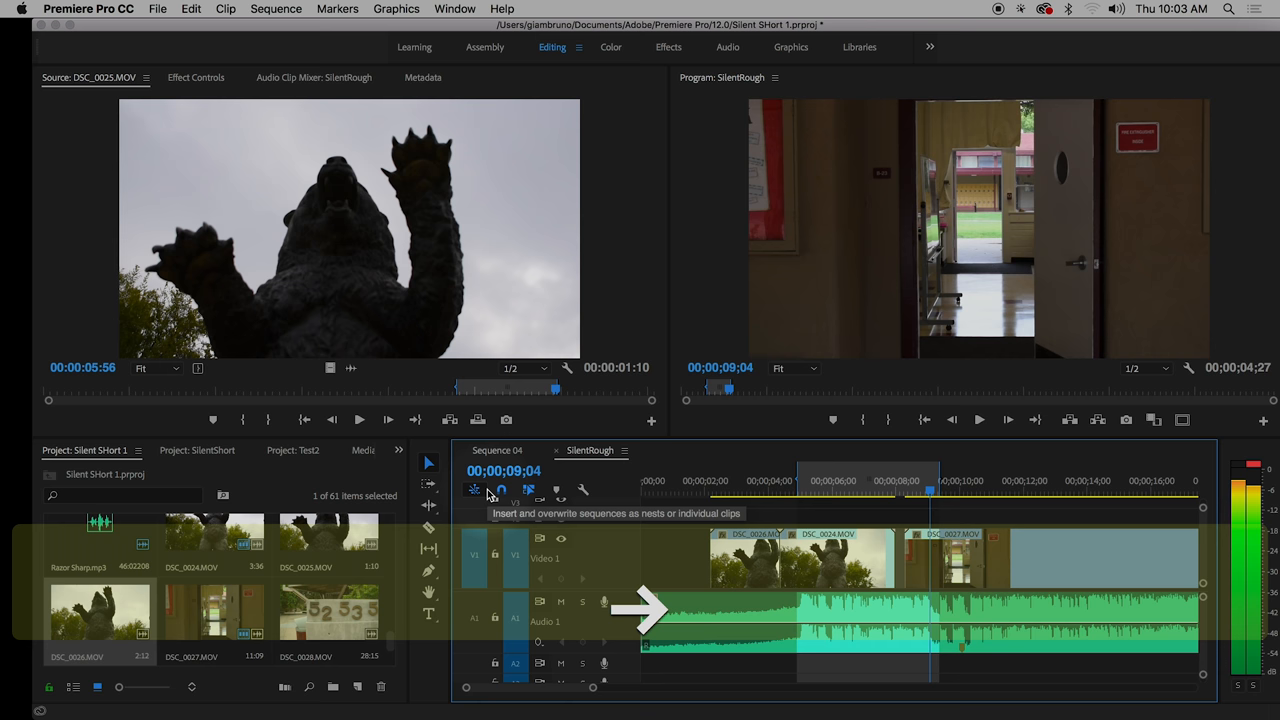
- Move the SilentRough playhead back to 00;00;04;16 on the statue bear clip
{"action": "left_click", "coordinate": [775, 480]}
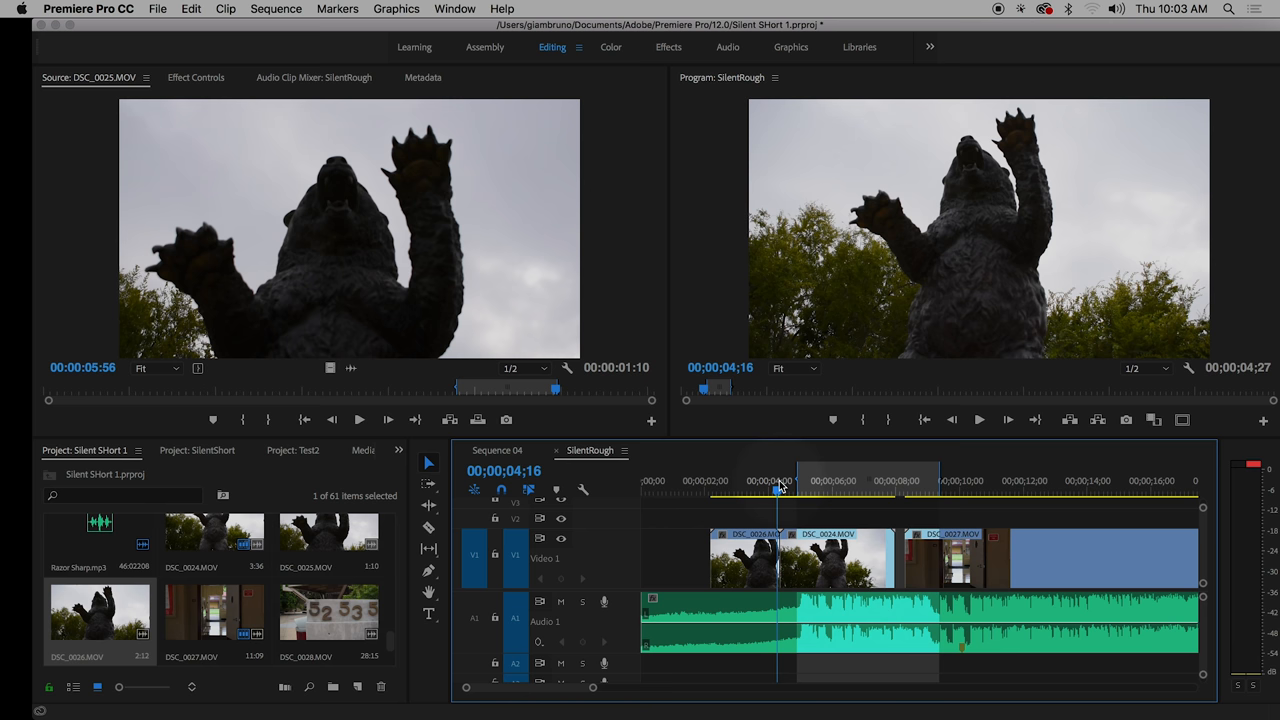